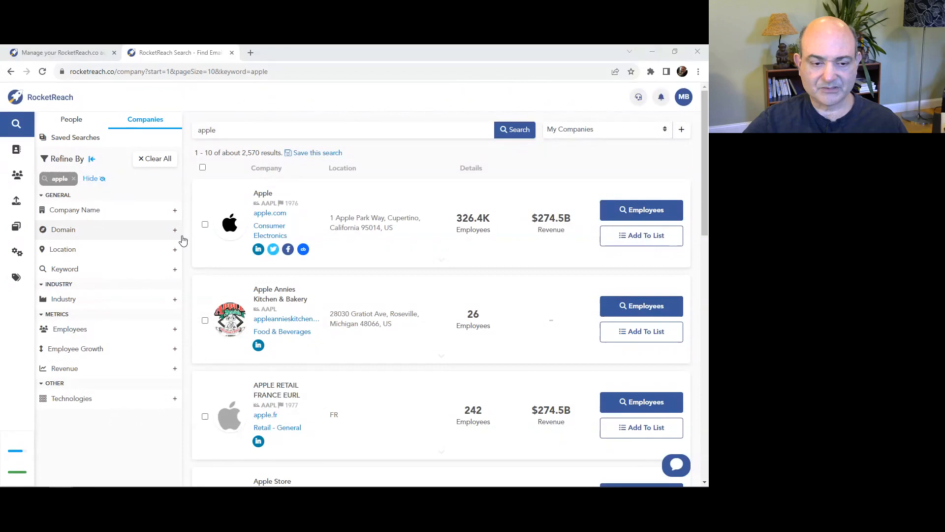
{"action": "mouse_move", "coordinate": [84, 329]}
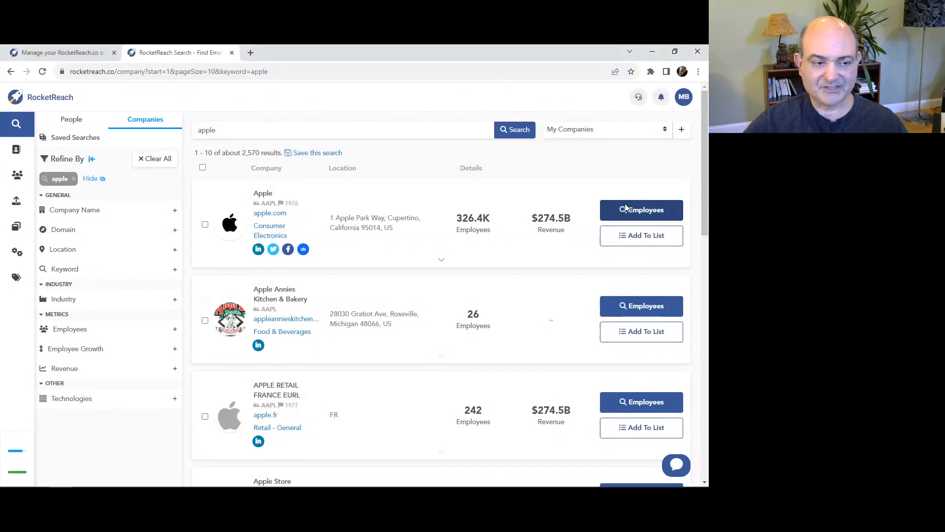
Show the Employees list for the Apple row in the 'apple' company results
{"action": "left_click", "coordinate": [641, 210]}
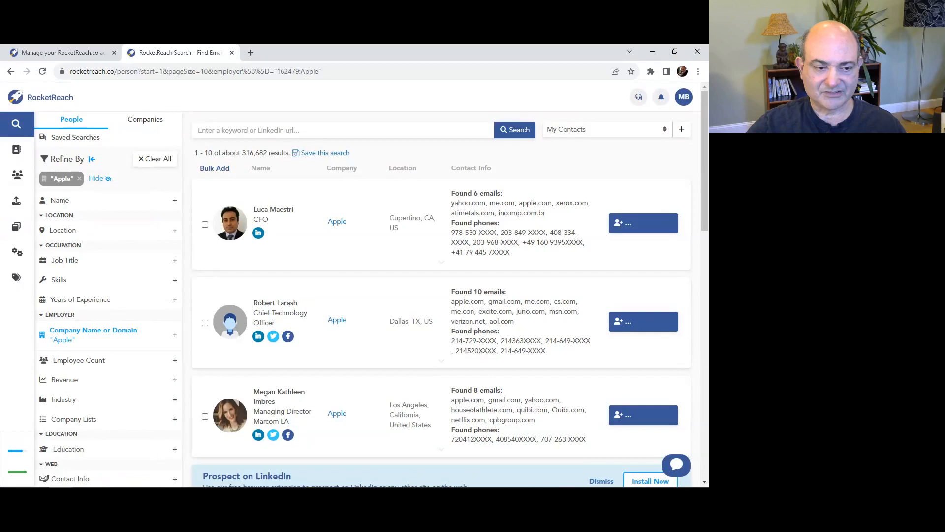
{"action": "mouse_move", "coordinate": [17, 276]}
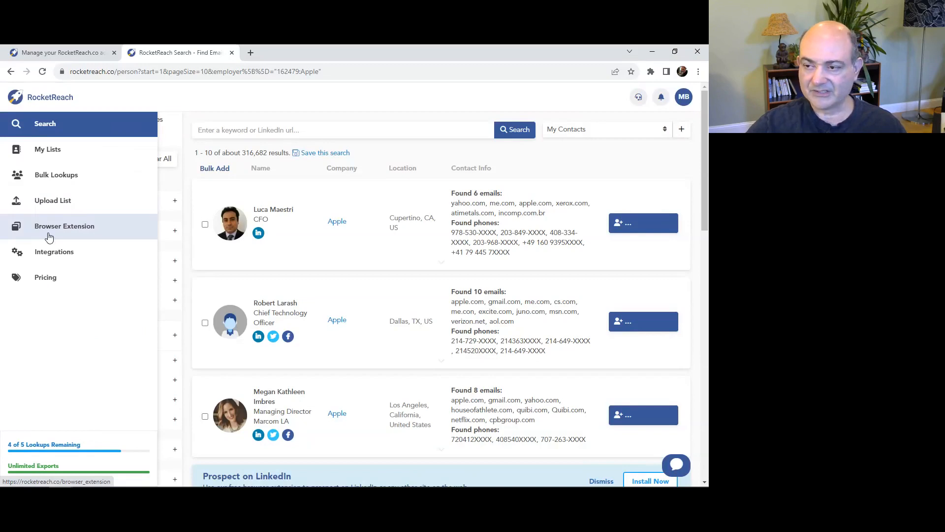
{"action": "mouse_move", "coordinate": [65, 200]}
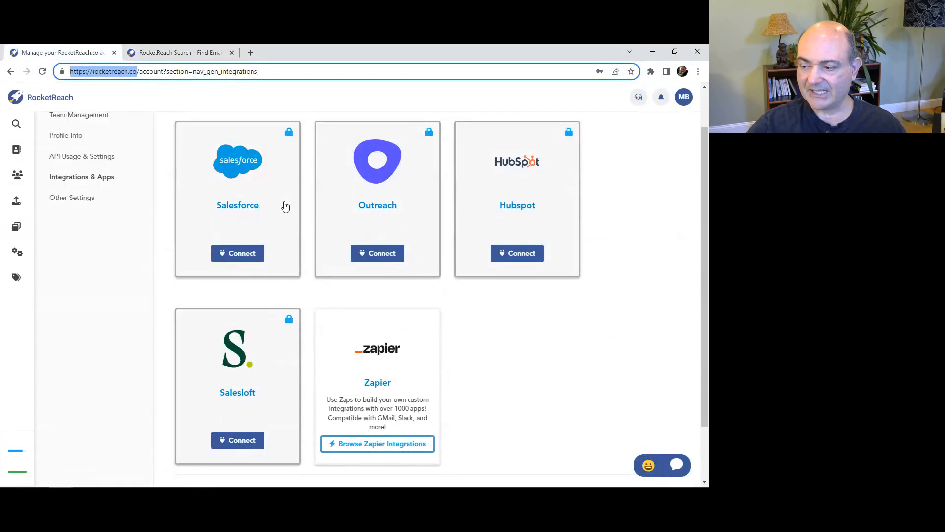
{"action": "mouse_move", "coordinate": [348, 335]}
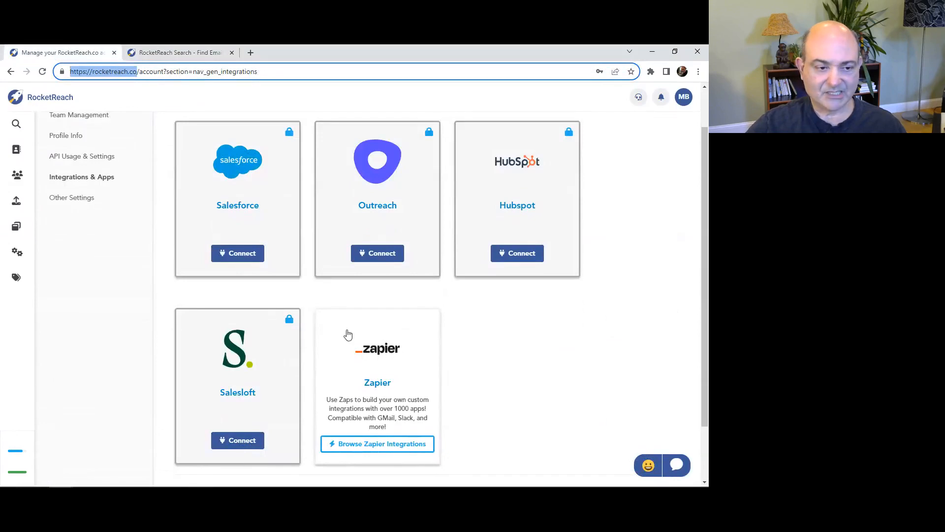
Browse down the Integrations & Apps page, then switch back to the RocketReach Search tab
{"action": "scroll", "scroll_direction": "down", "scroll_amount": 3}
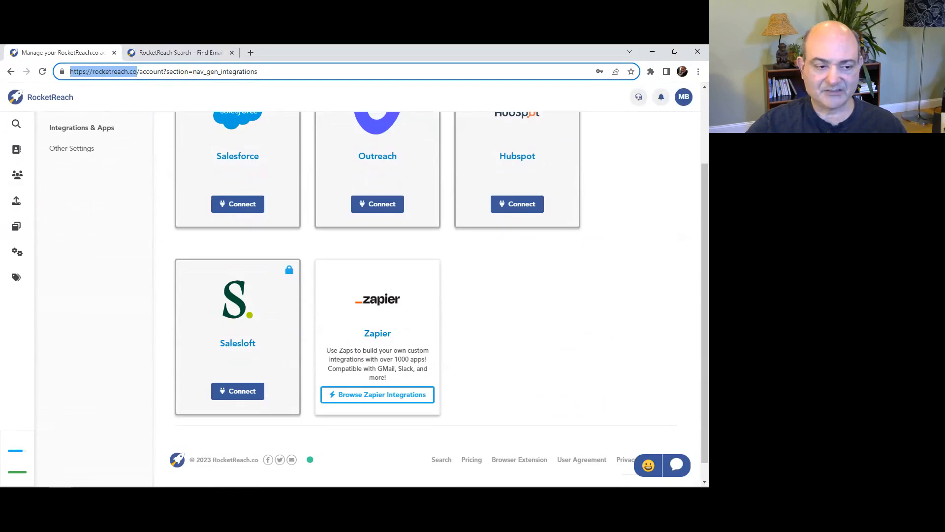
{"action": "mouse_move", "coordinate": [40, 266]}
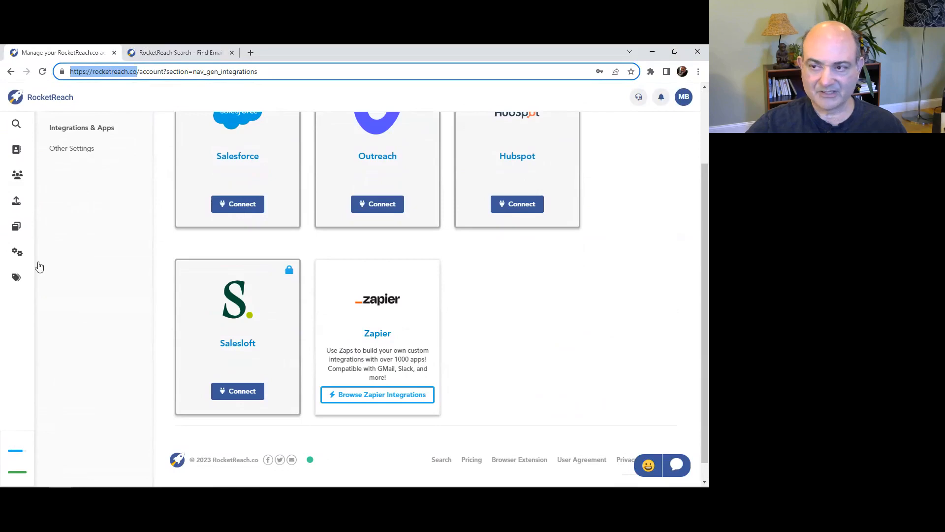
{"action": "mouse_move", "coordinate": [157, 47]}
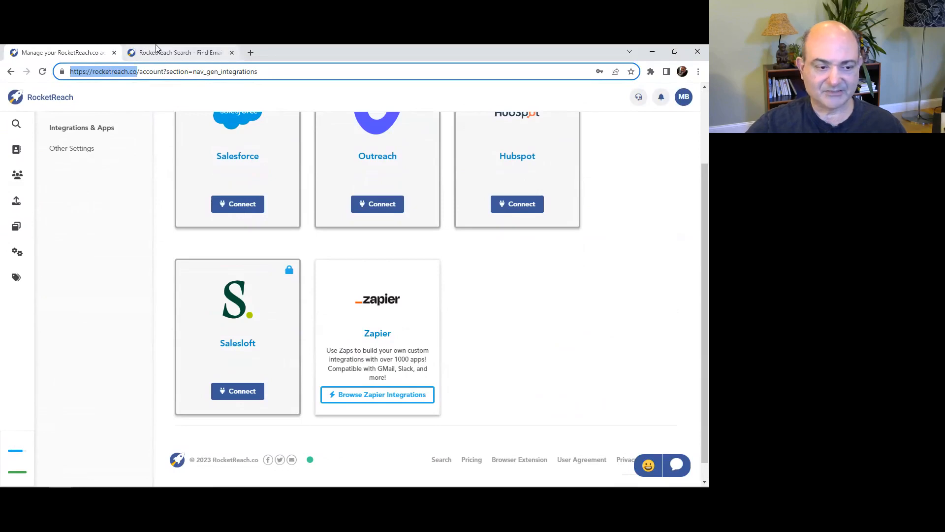
{"action": "left_click", "coordinate": [178, 53]}
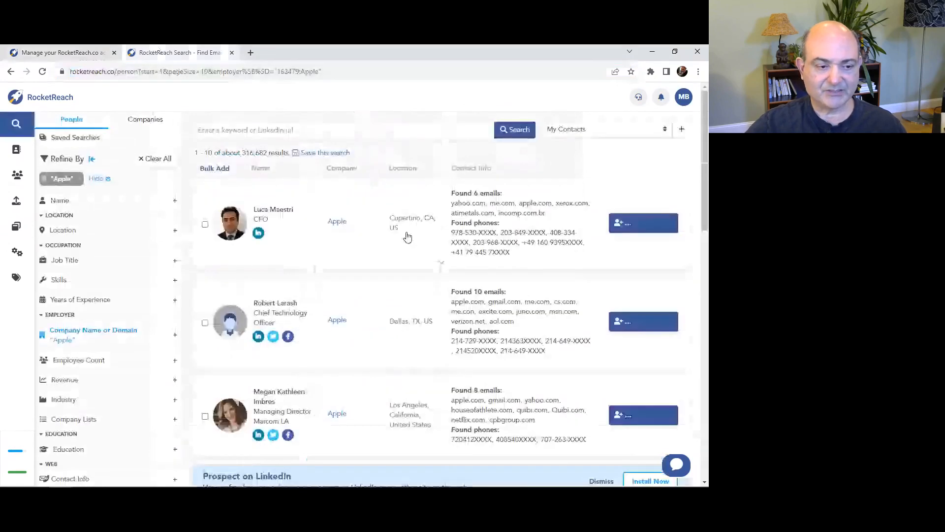